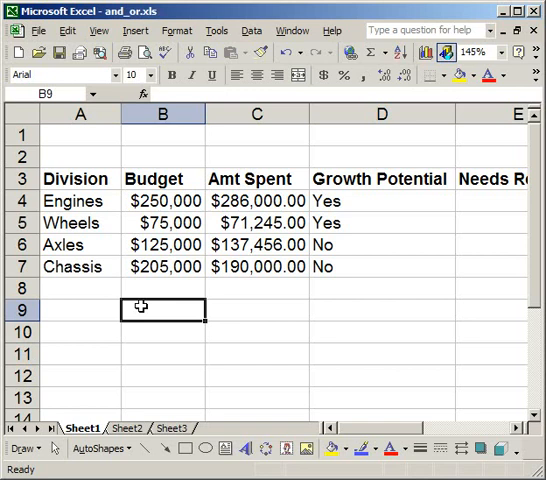
Begin =and( in B9, erase it, and try =or( instead
text(=and)
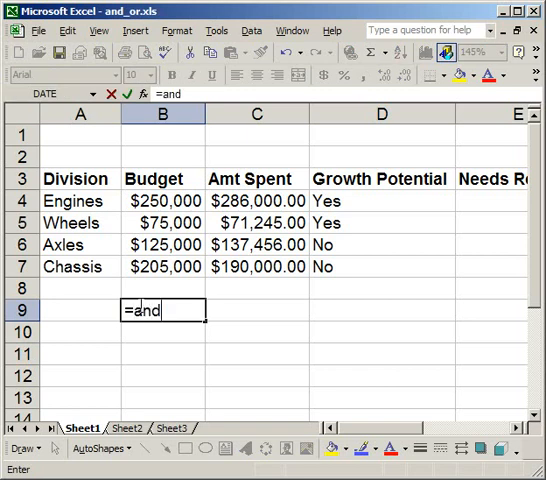
text(()
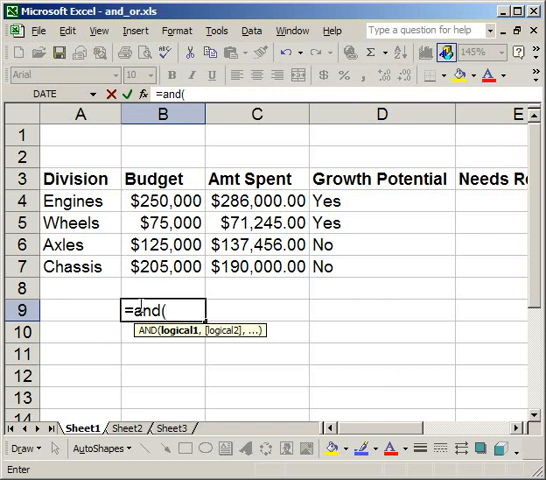
mouse_move(228, 222)
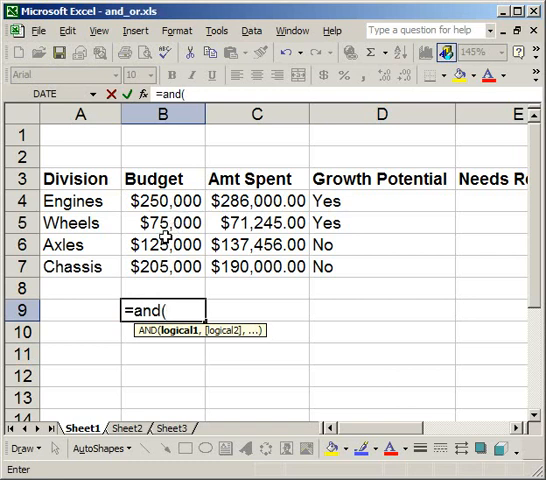
mouse_move(216, 244)
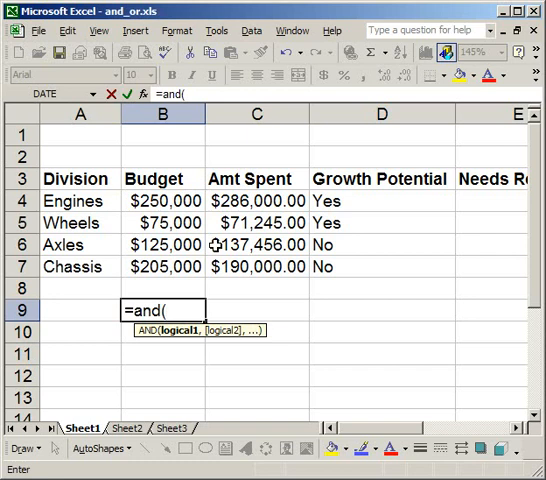
key(BackSpace)
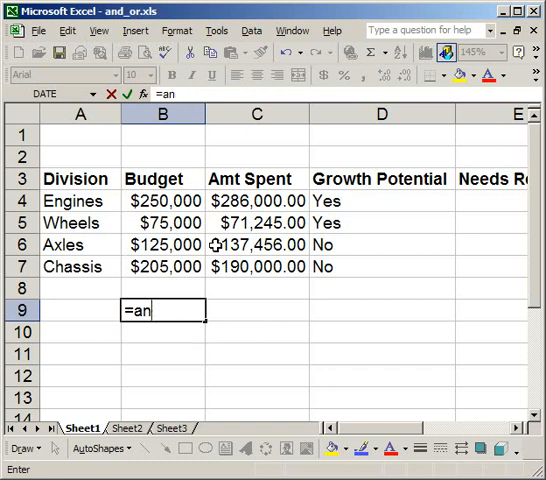
text(=or)
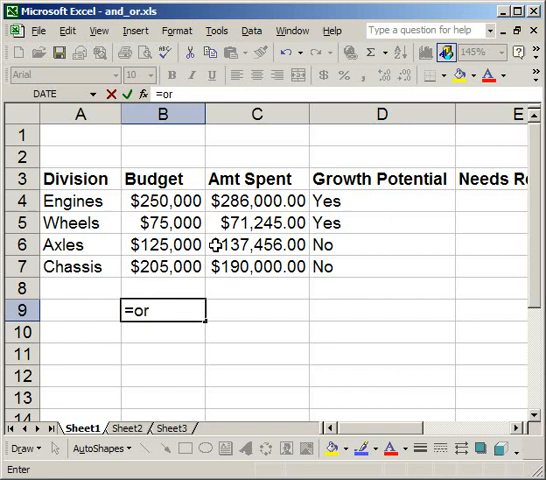
text(()
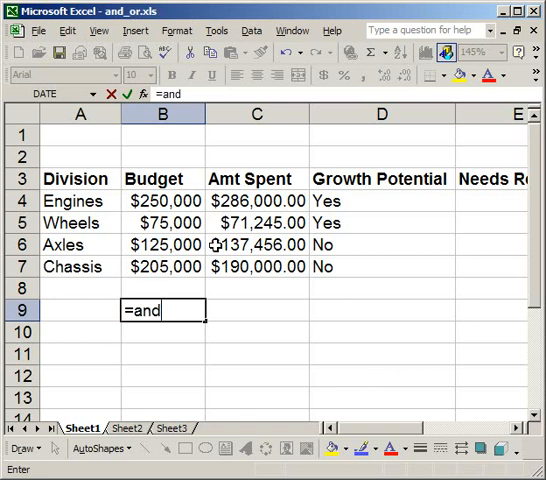
Enter =AND(C4>B4,D4="yes") in B9, returning TRUE for Engines
text(()
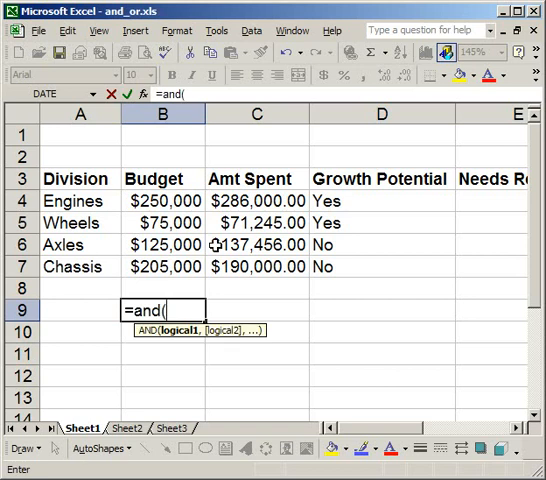
click(256, 200)
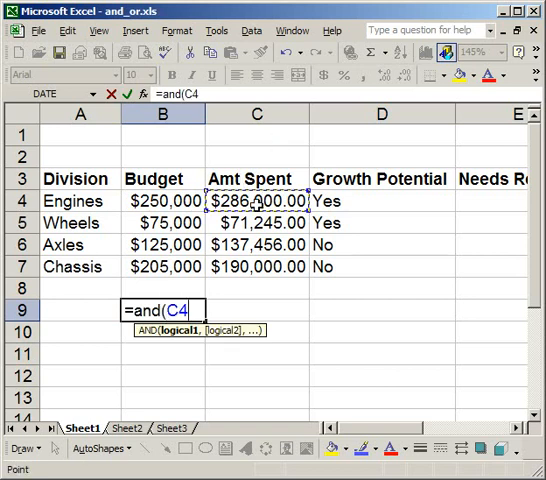
text(>)
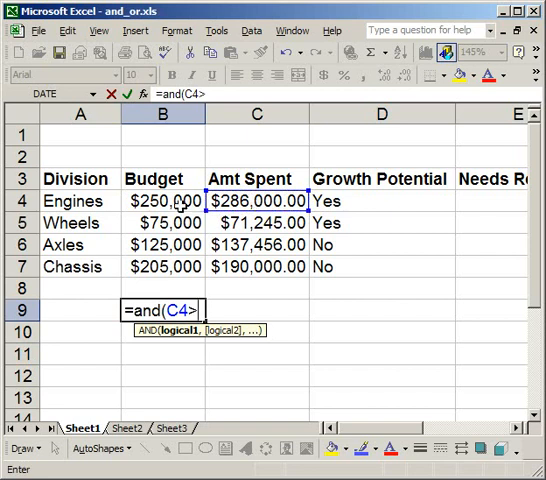
text(>B4,)
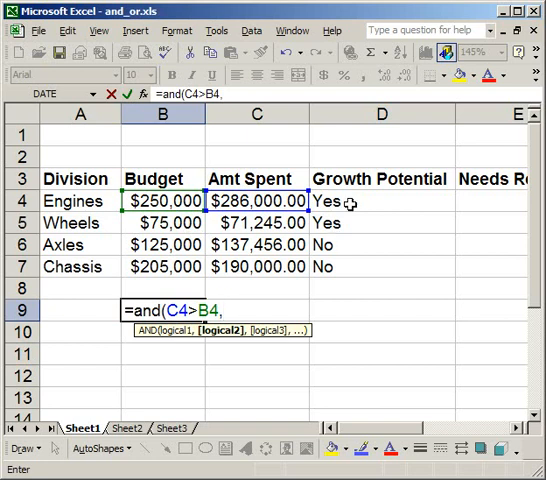
text(D4=)
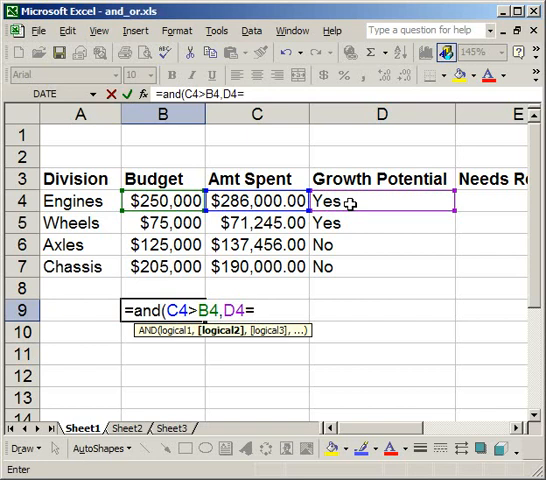
text("yes)
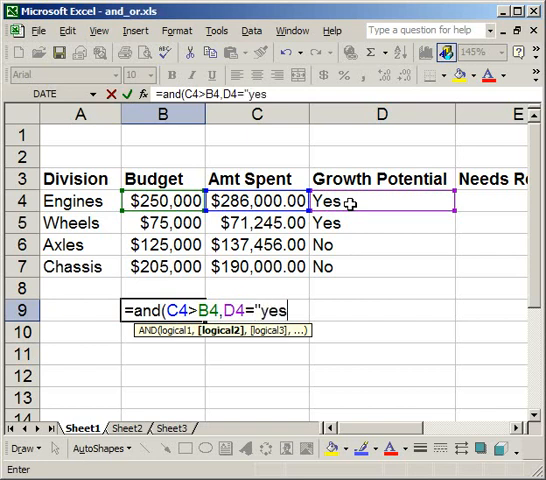
text("))
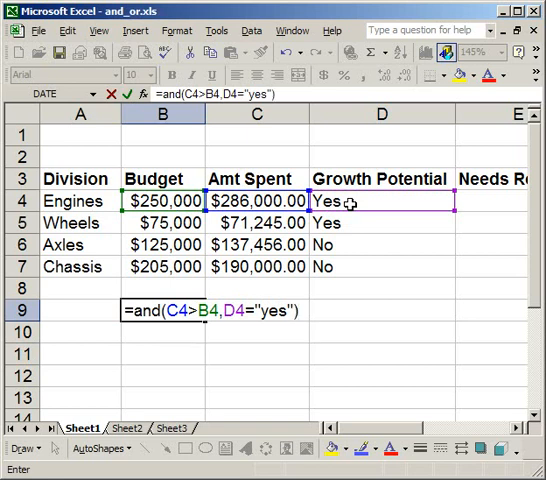
key(Return)
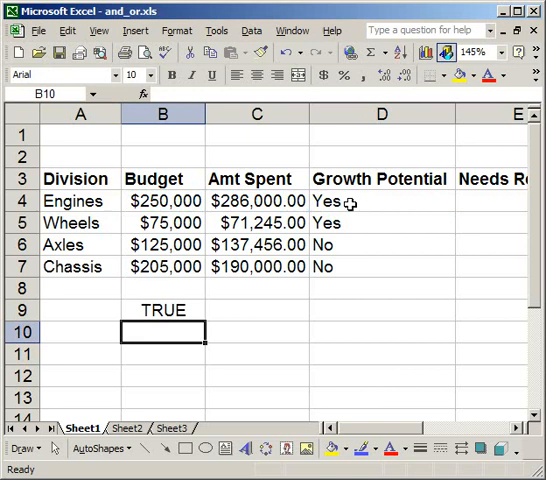
Edit B9's test from "yes" to "no" so it returns FALSE, then start a formula in B10
text(=AND(C4>B4,D4="yes"))
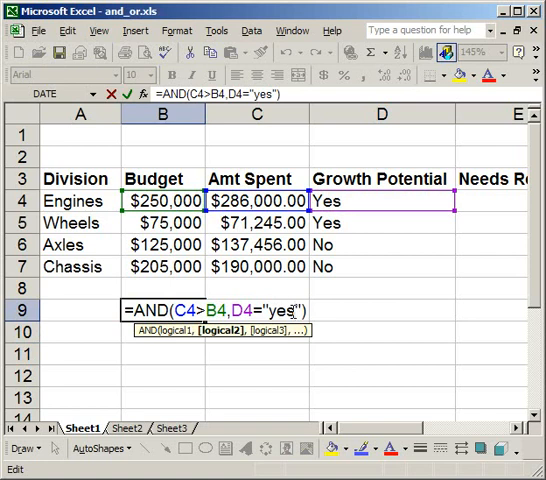
key(BackSpace)
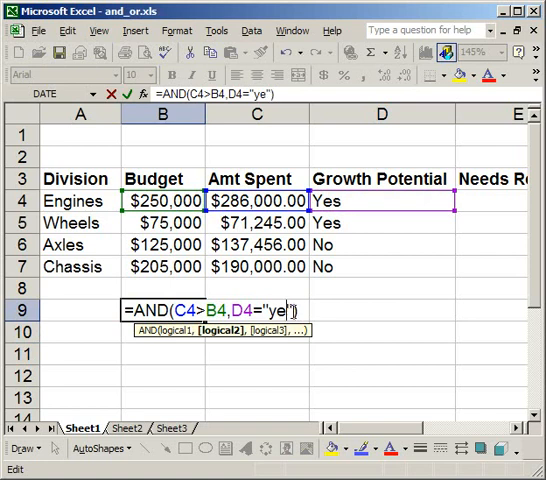
text(no)
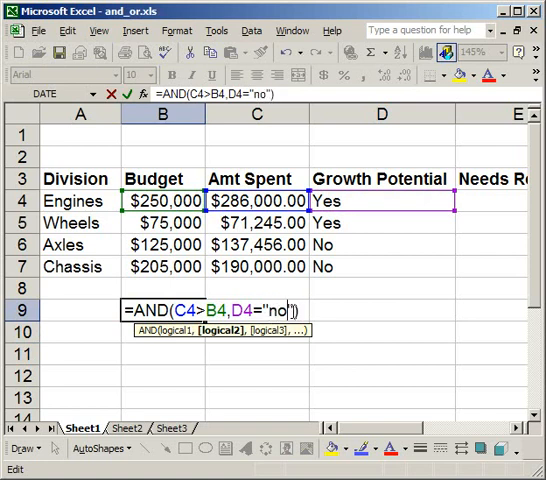
key(Return)
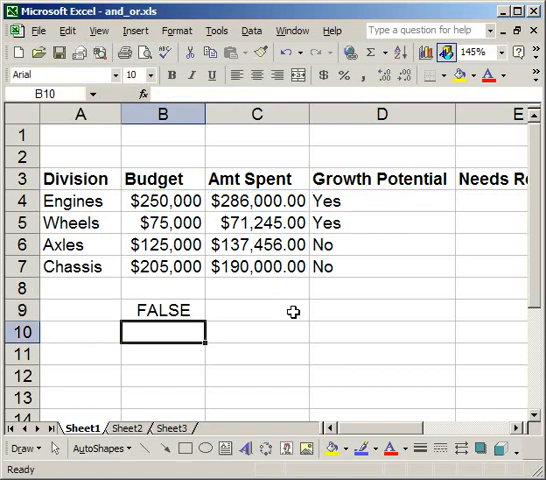
text(=)
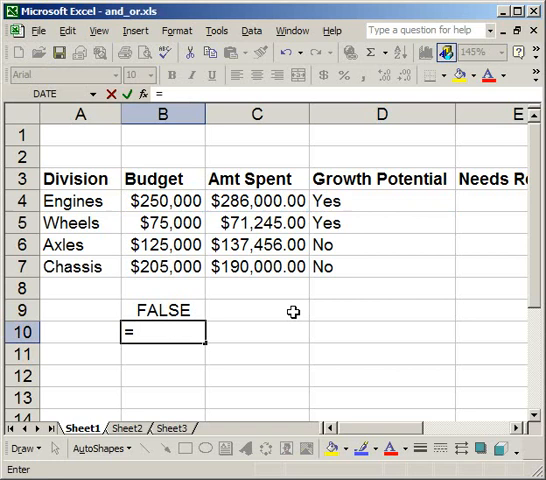
Enter =OR(C4>B4,D4="no") in B10, returning TRUE for Engines
text(or()
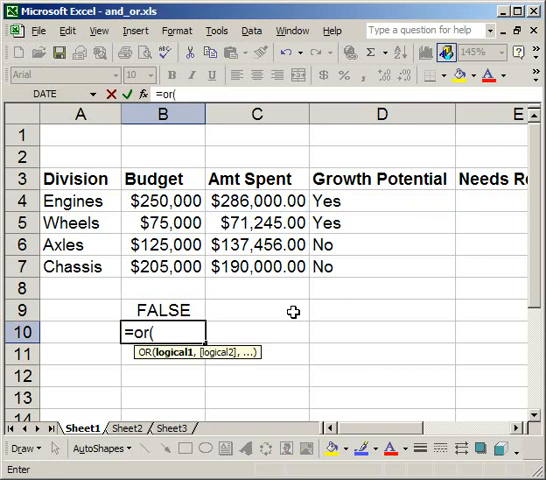
click(256, 200)
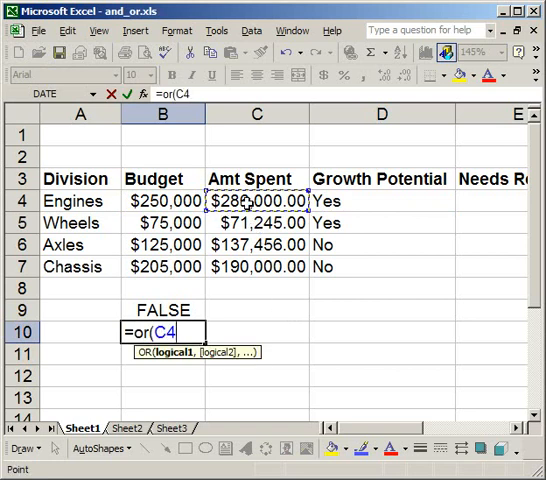
text(>B4)
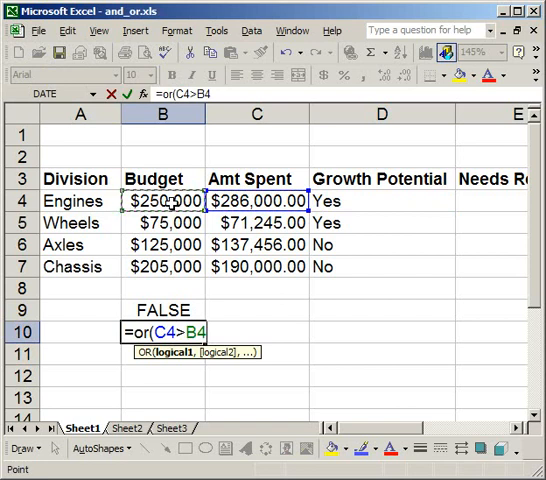
text(,)
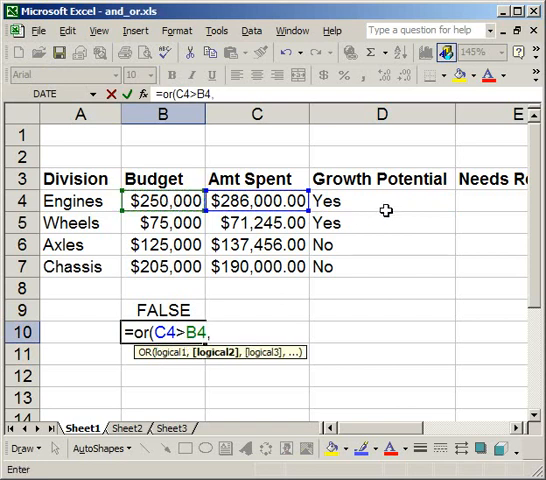
click(380, 200)
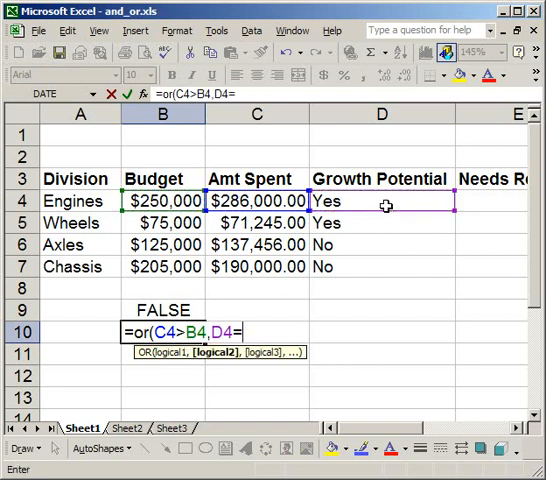
text("ye)
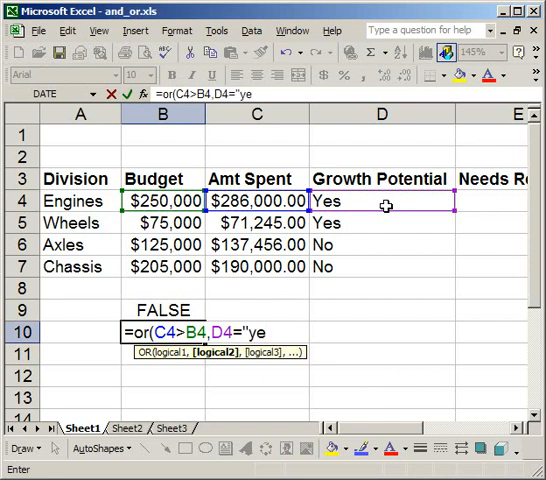
text(no)
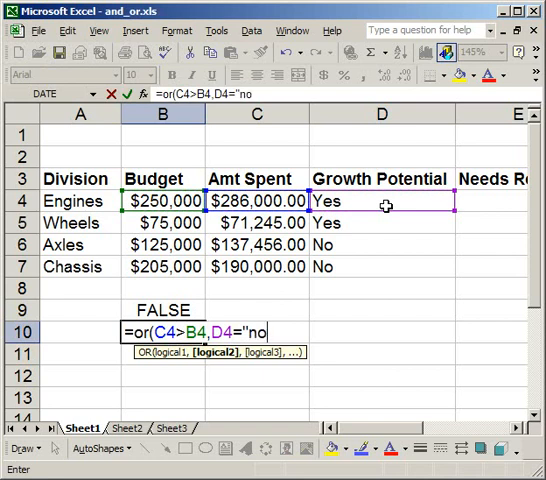
text("))
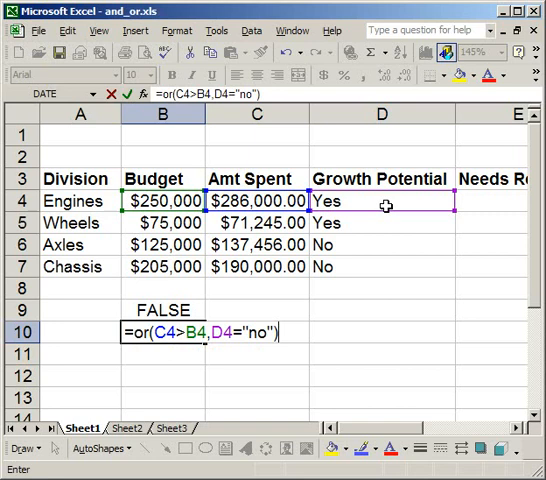
key(Return)
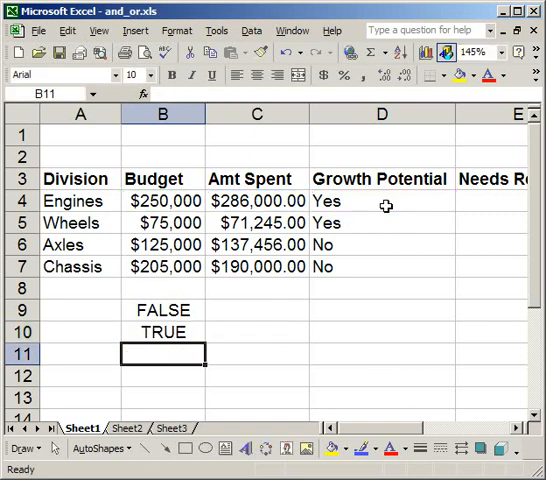
mouse_move(208, 306)
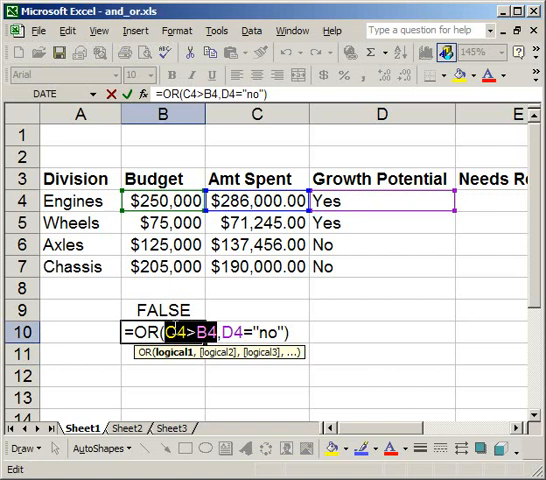
key(Return)
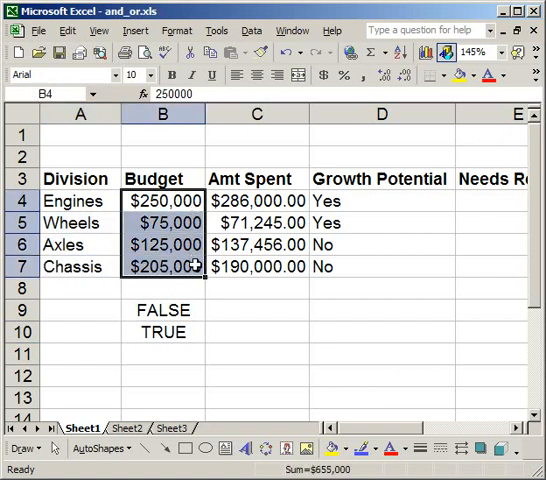
click(256, 200)
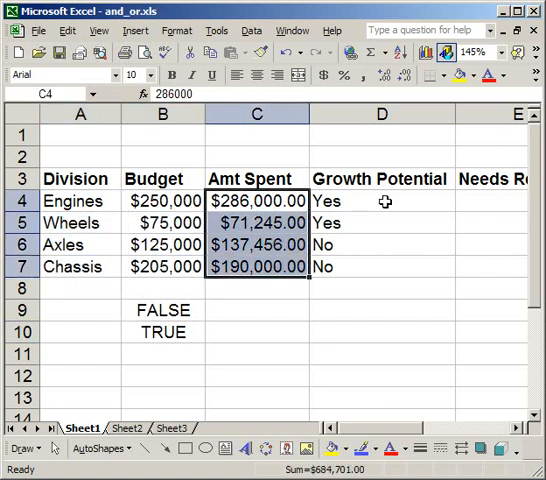
click(380, 200)
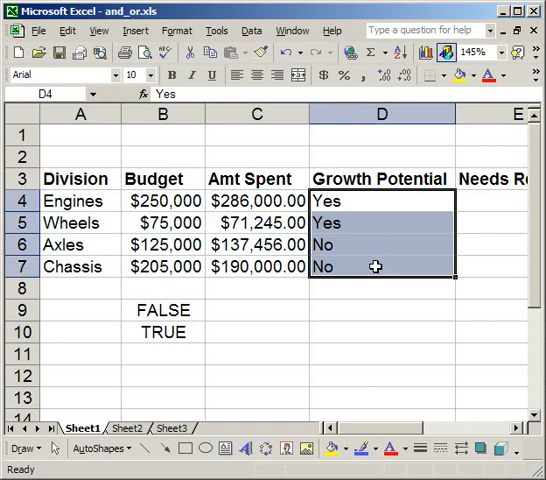
click(380, 200)
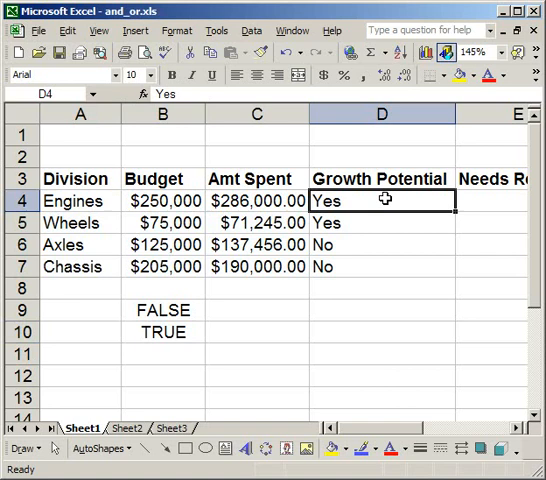
mouse_move(520, 432)
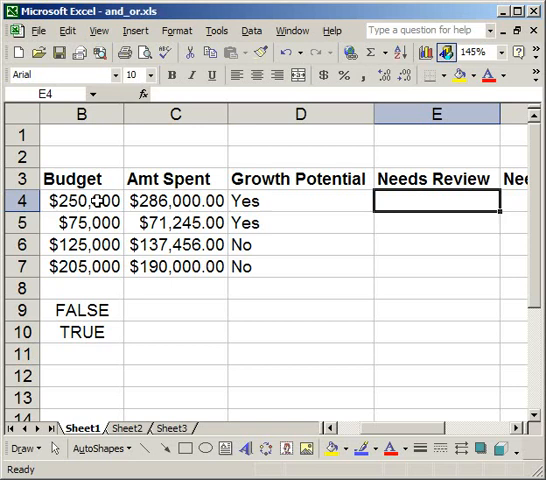
mouse_move(278, 200)
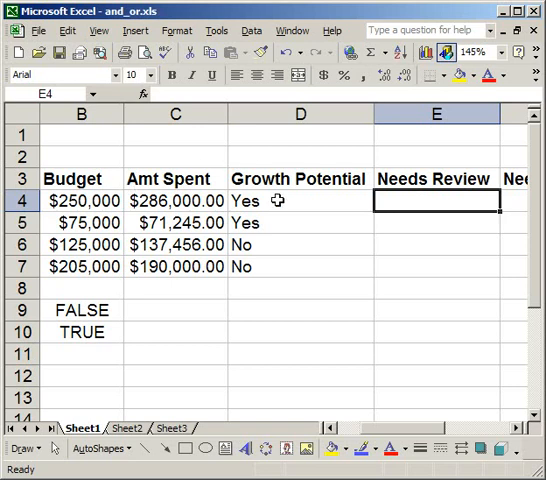
mouse_move(68, 200)
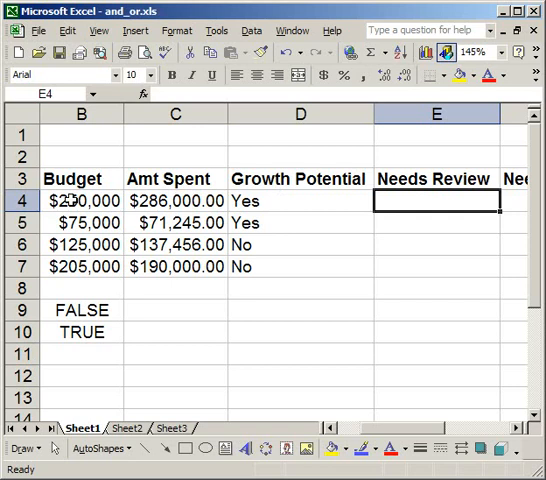
mouse_move(308, 202)
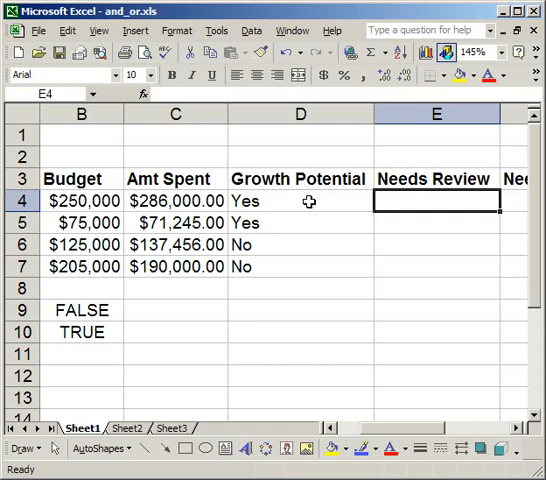
click(300, 200)
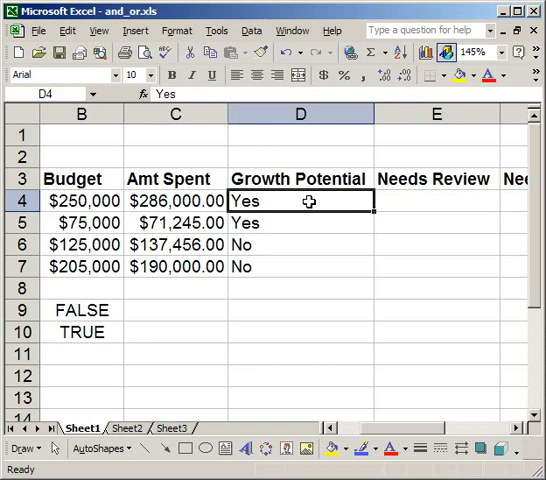
click(176, 244)
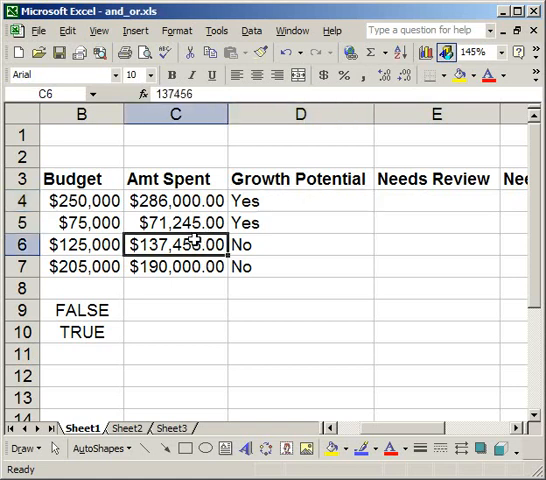
click(80, 244)
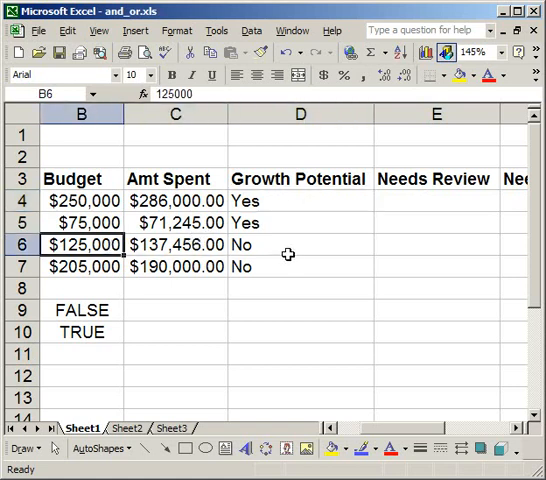
click(300, 244)
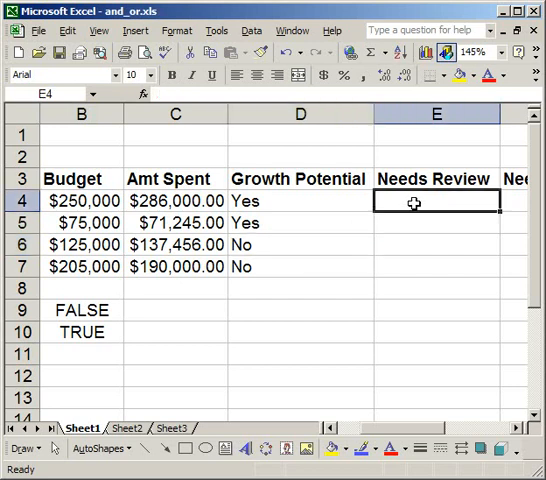
Enter =AND(C4>B4,D4="no") in E4, the first Needs Review cell, giving FALSE
text(=)
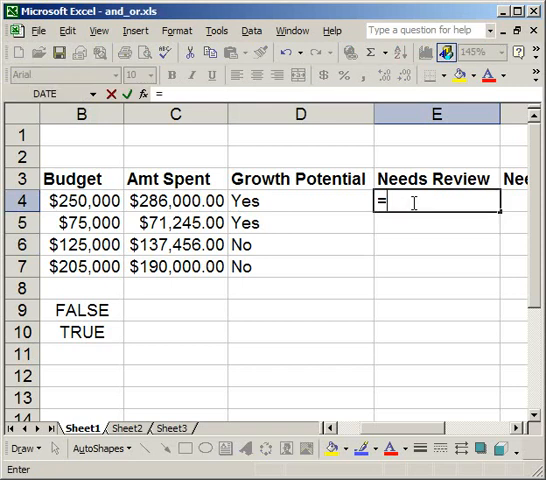
text(and)
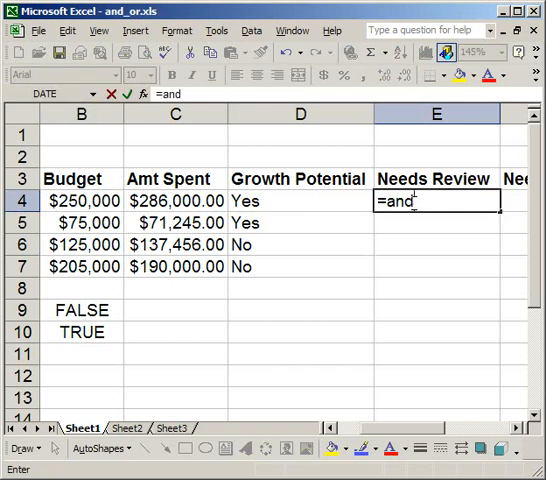
text((C4>)
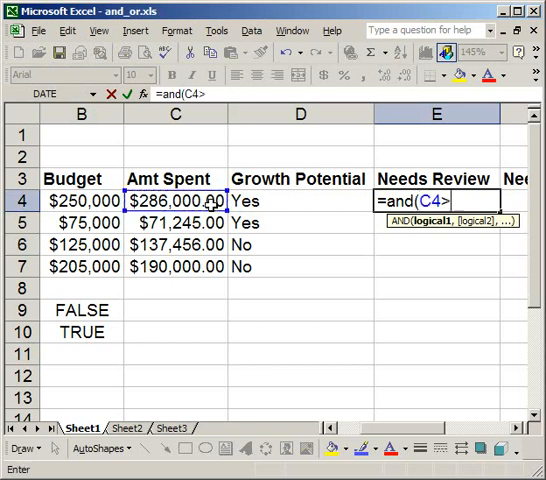
click(80, 200)
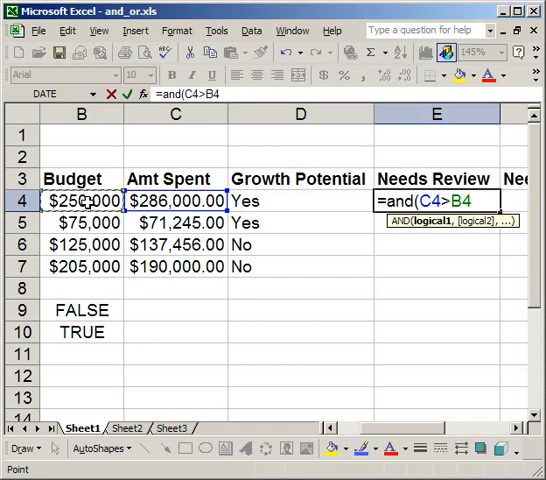
text(,)
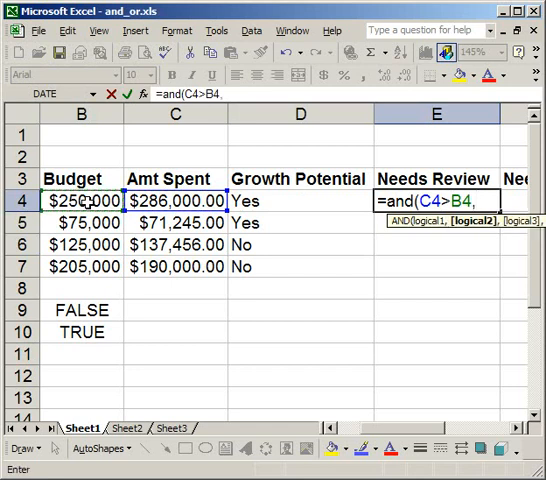
click(300, 200)
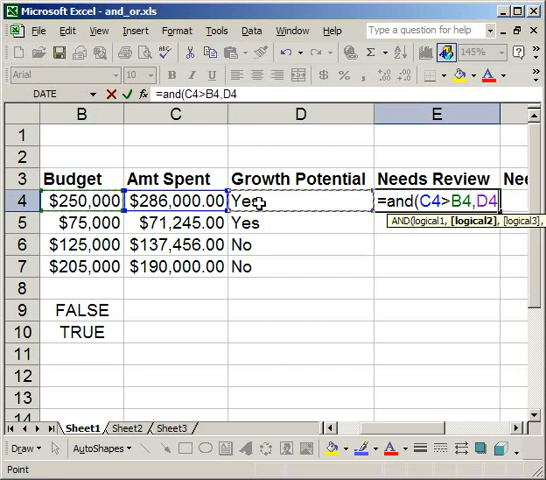
text(=)
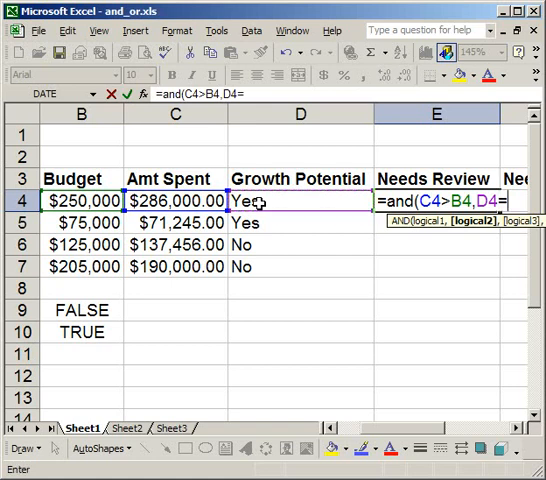
text("n)
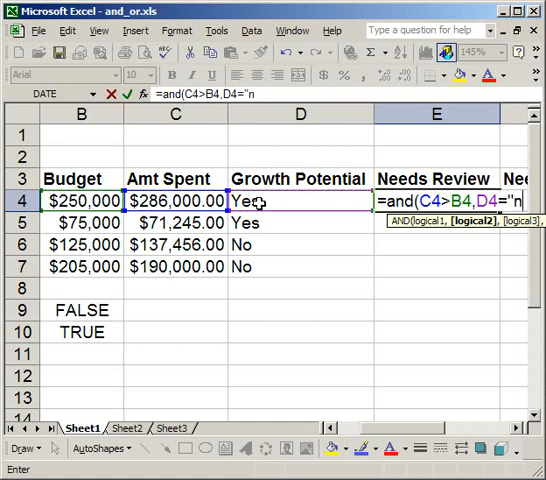
text(o)
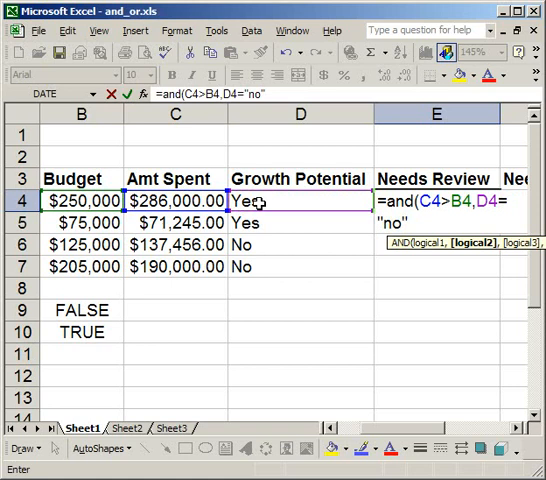
text())
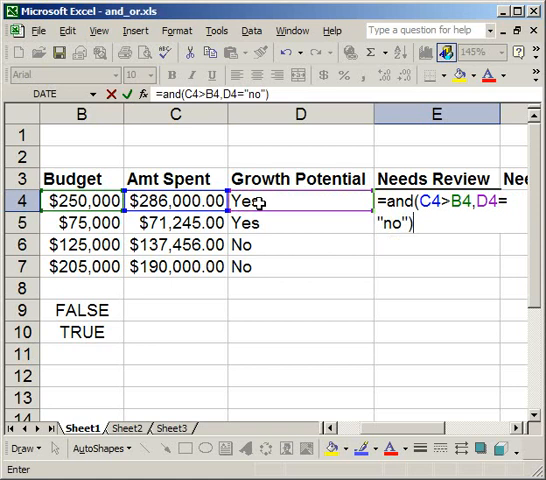
key(Return)
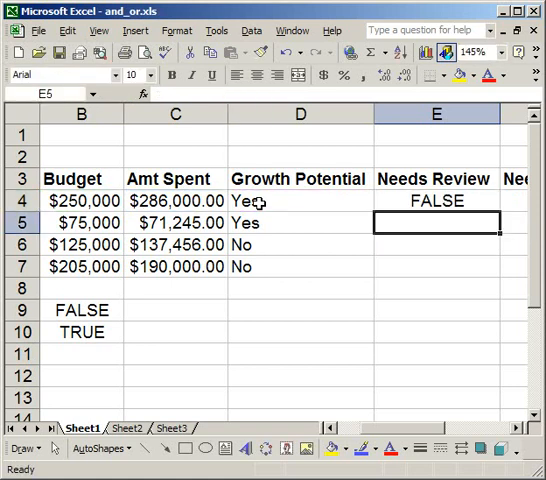
Fill the E4 AND formula down through E7, giving FALSE, FALSE, TRUE, FALSE
click(436, 200)
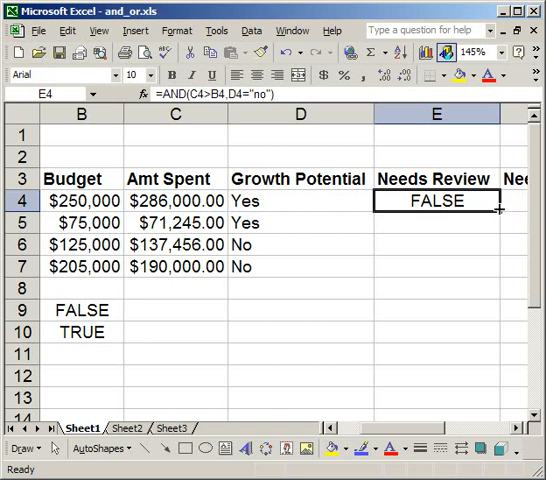
drag(500, 210, 484, 268)
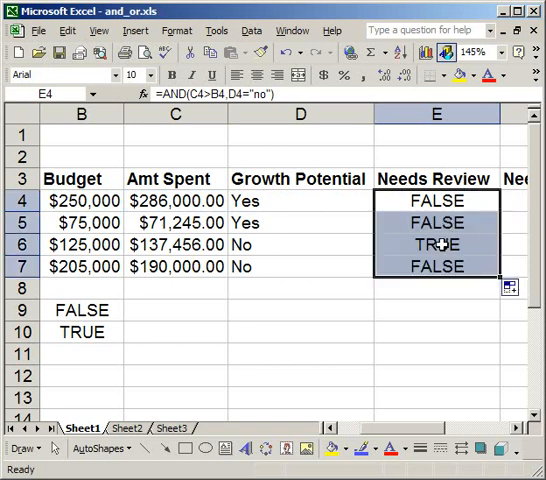
click(436, 244)
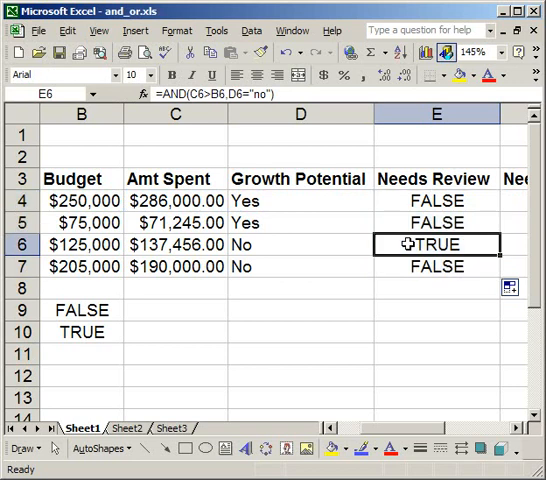
click(436, 200)
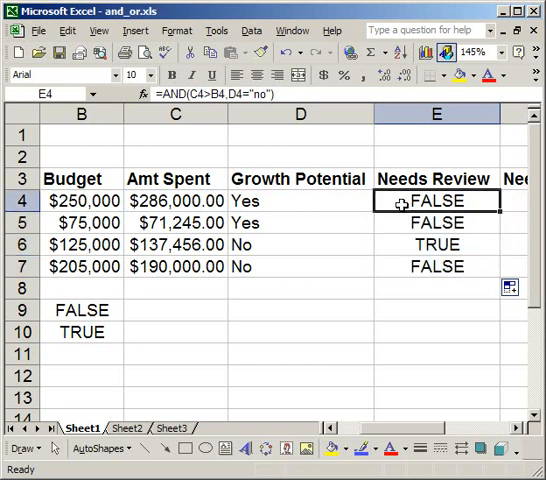
Check the spent and growth values in rows 4–7 against the TRUE result in E6
click(300, 200)
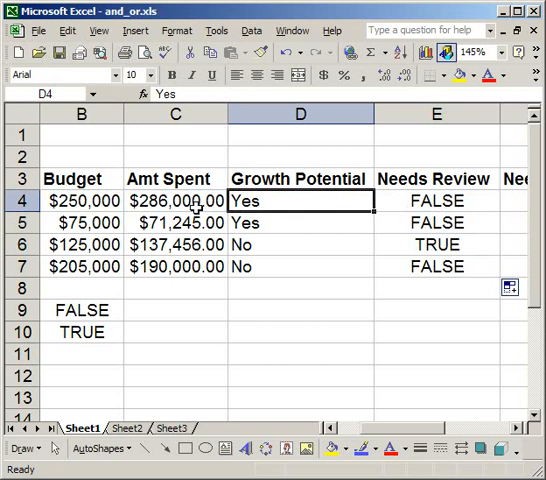
click(300, 222)
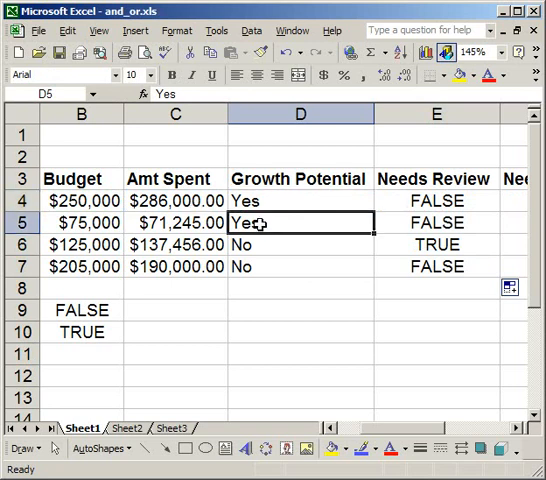
click(174, 222)
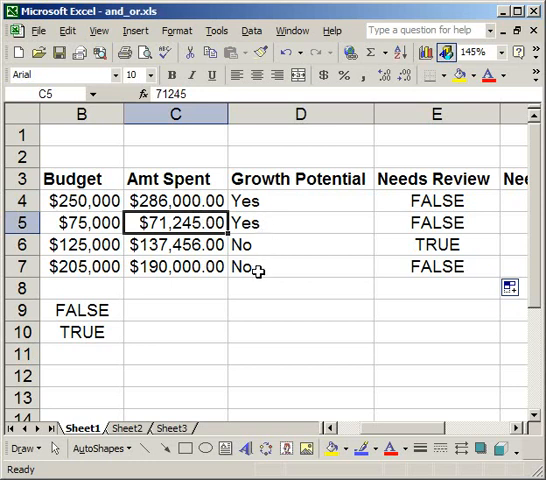
click(300, 268)
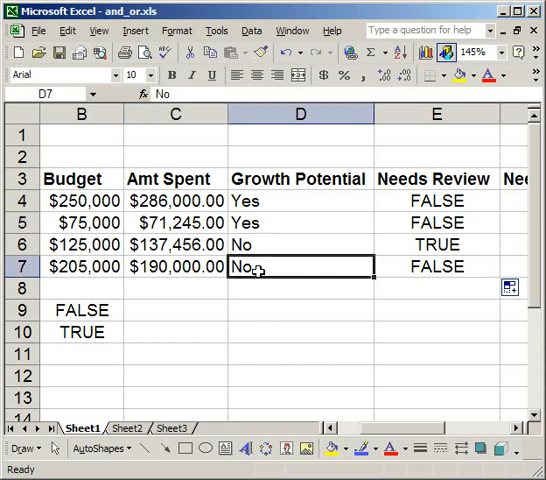
click(176, 266)
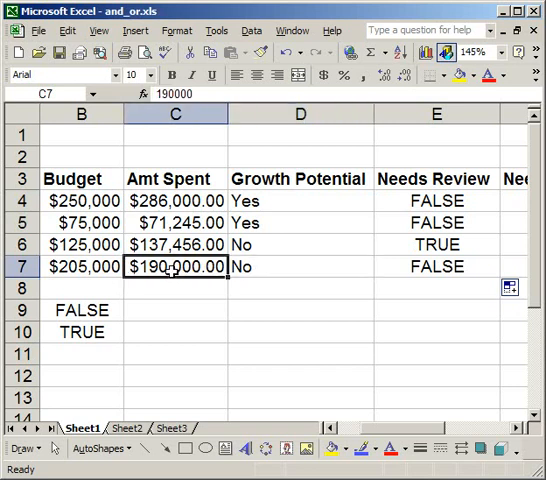
click(300, 244)
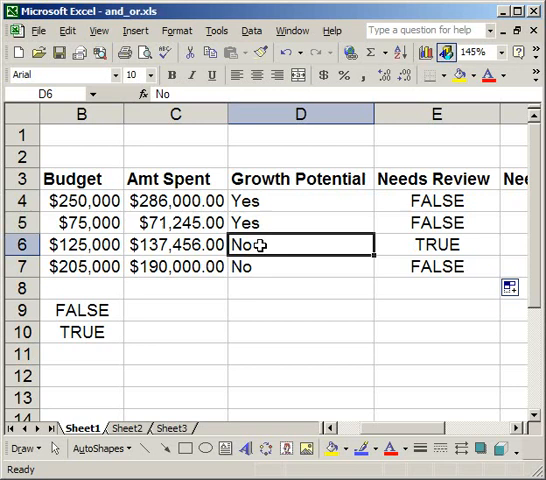
click(176, 244)
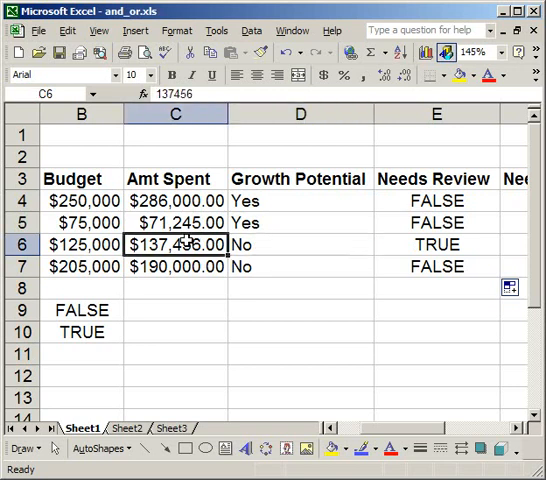
click(434, 244)
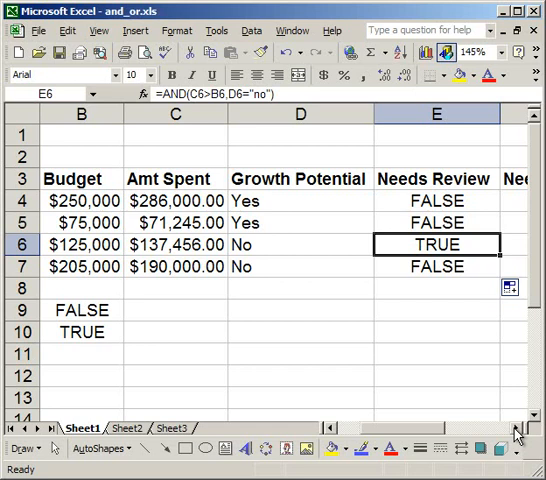
Start =IF(and( in cell F4 of the second Needs Review column
scroll(right, 3)
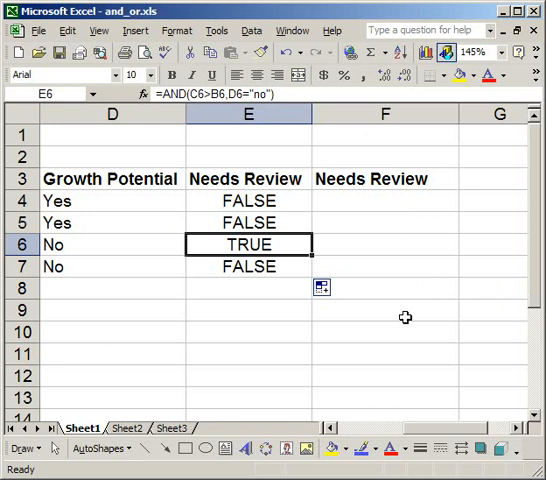
mouse_move(356, 188)
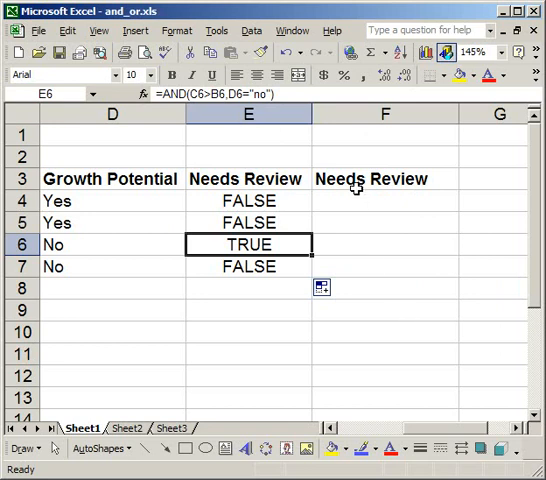
click(384, 200)
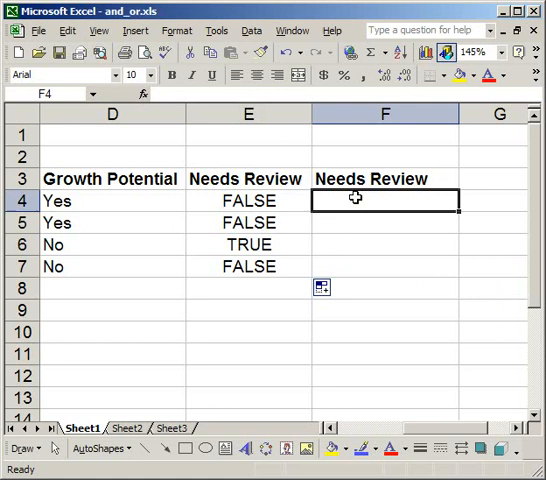
text(=i)
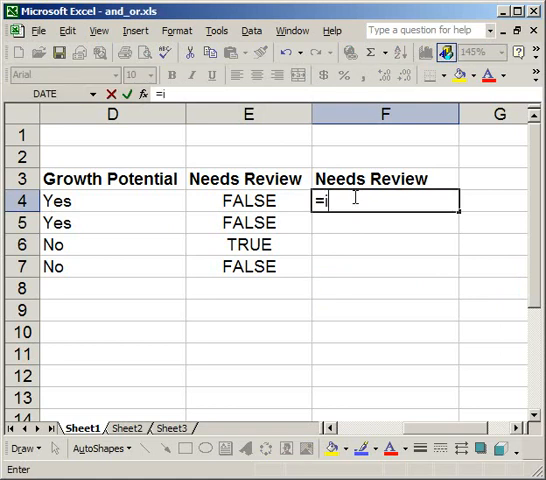
text(f()
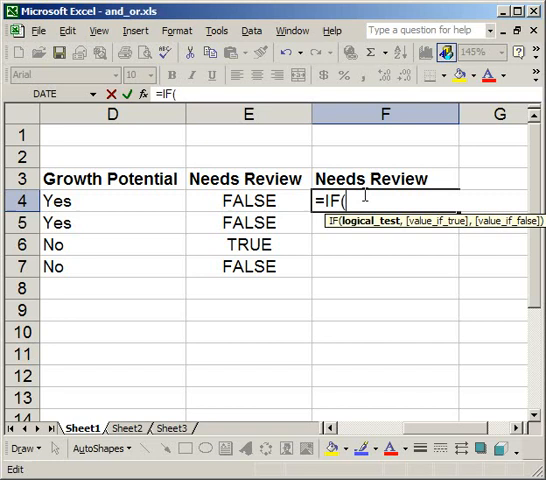
text(and()
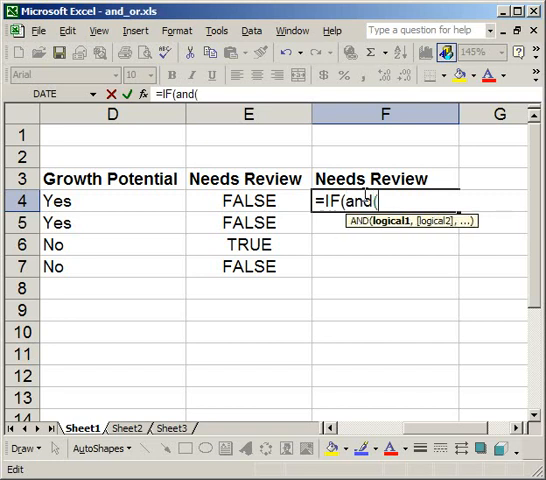
mouse_move(438, 336)
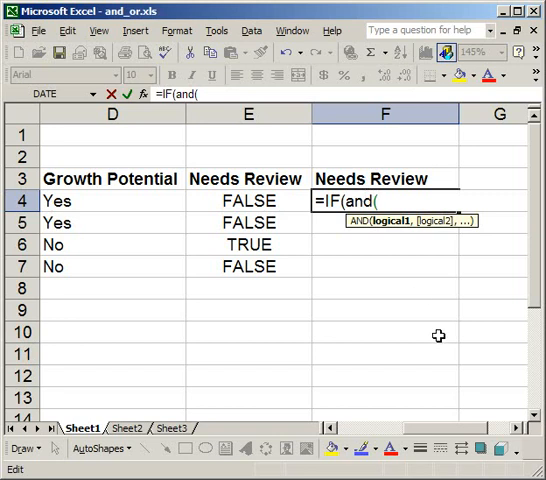
mouse_move(420, 436)
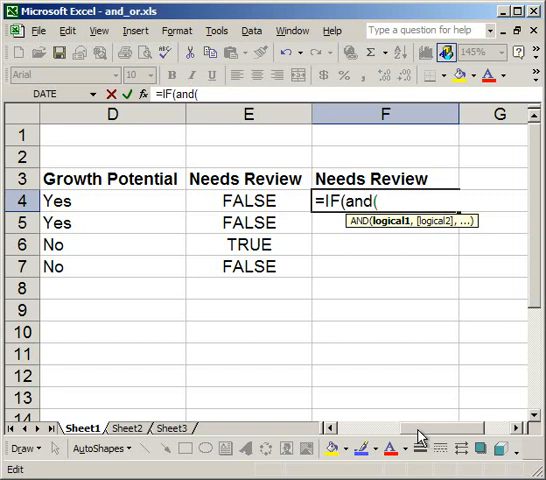
Build the AND test C4>B4, D4="no" using Engines' spent, budget and growth cells
scroll(left, 3)
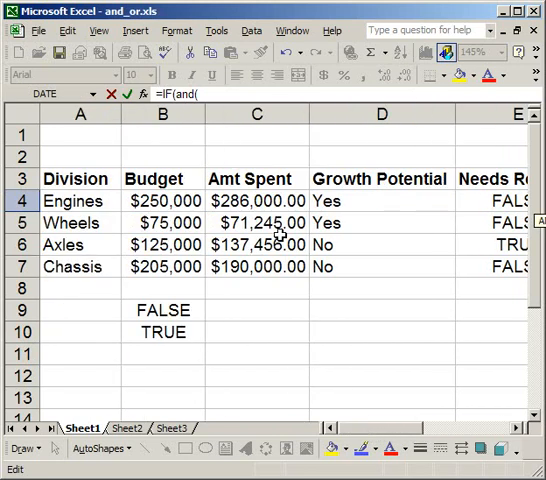
click(256, 200)
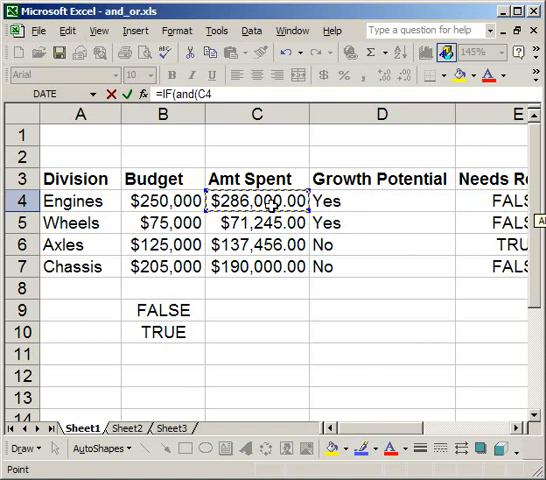
click(162, 200)
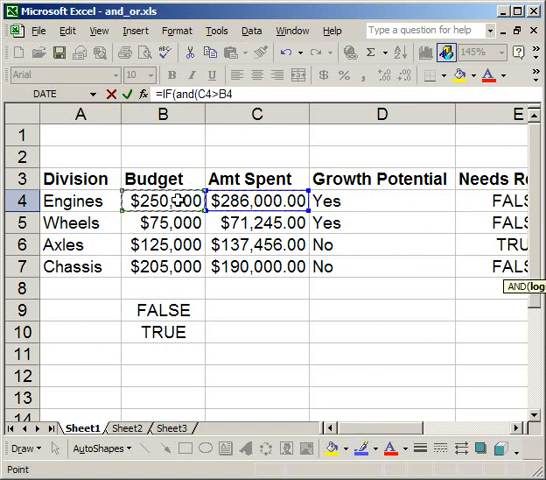
text(,)
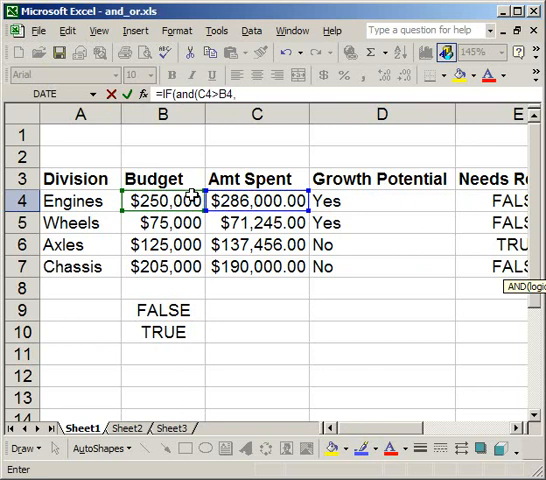
click(380, 200)
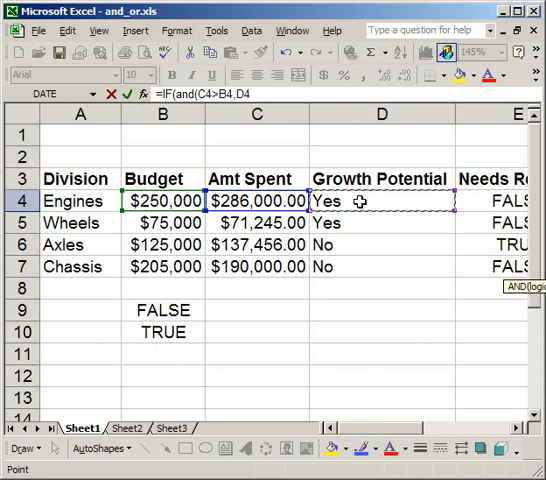
text(=")
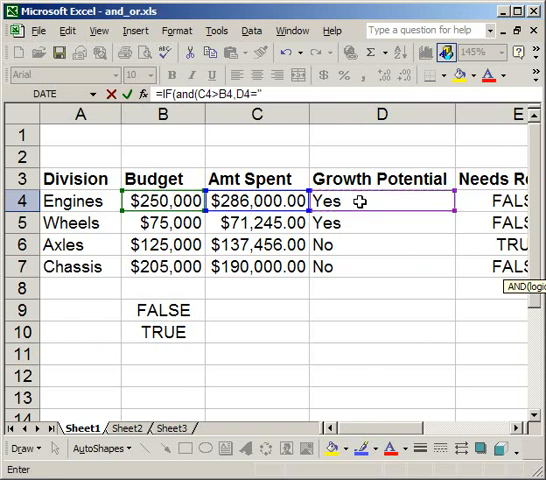
text(no)
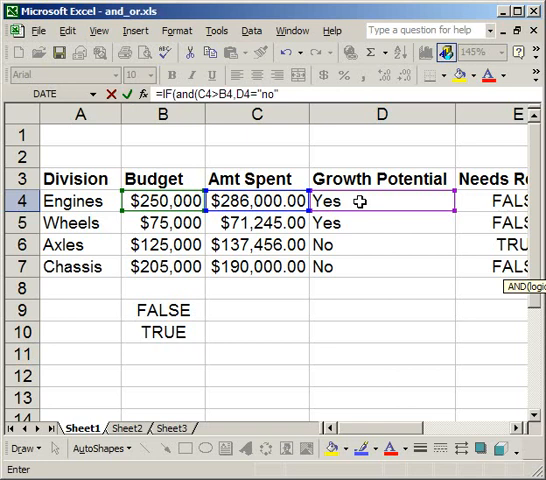
scroll(right, 3)
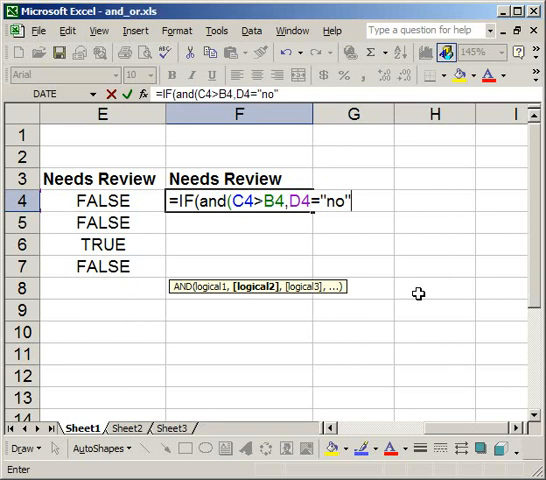
Complete the IF with "Review ASAP" if true and "No Review Needed" otherwise
text())
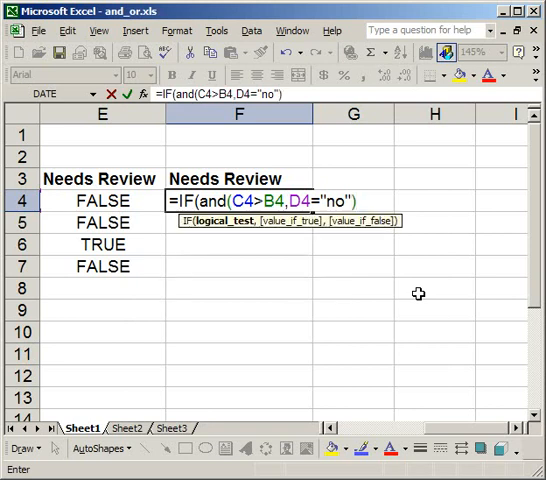
text(,)
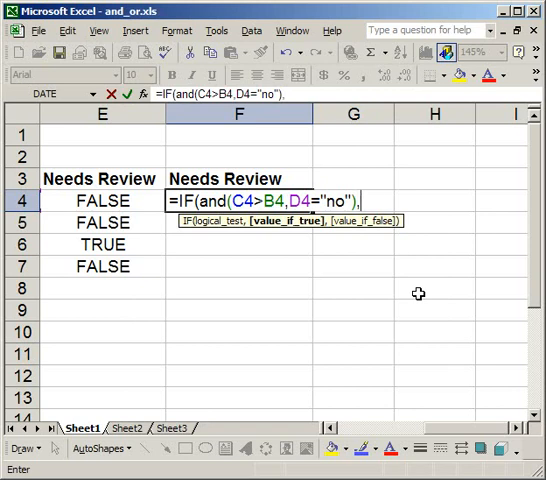
text("Review)
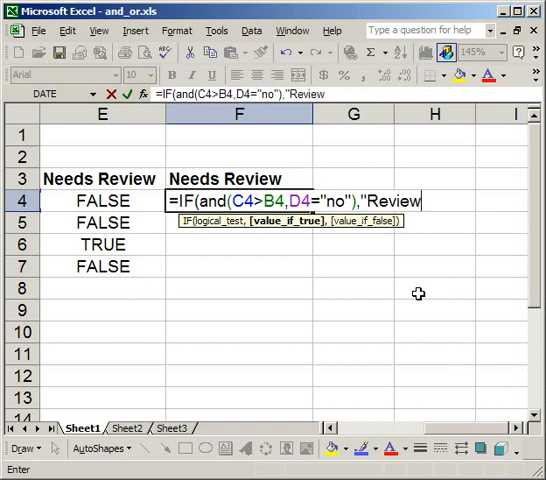
text(ASAP)
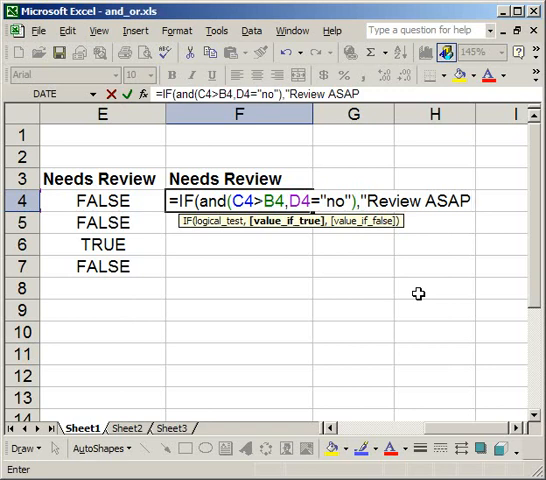
text(")
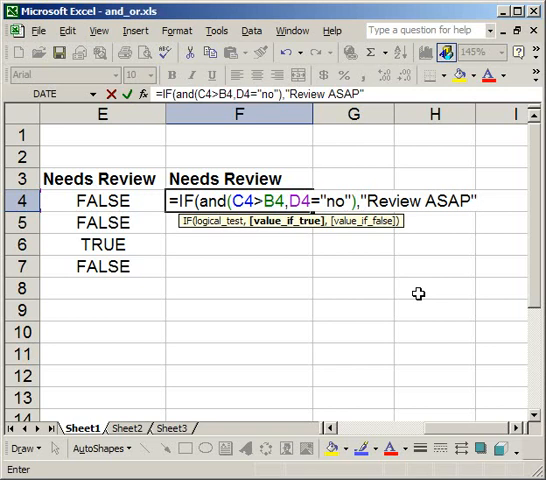
text(,)
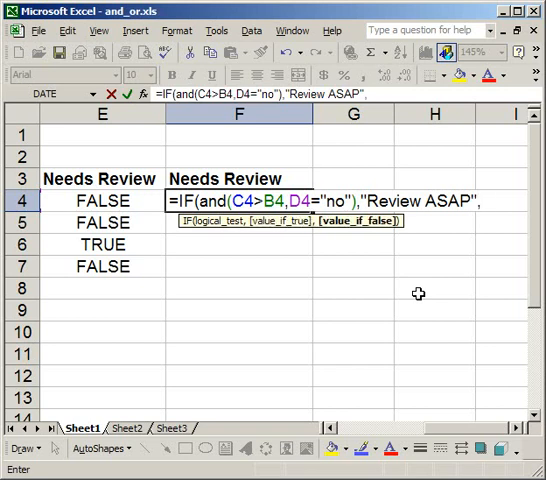
text("No)
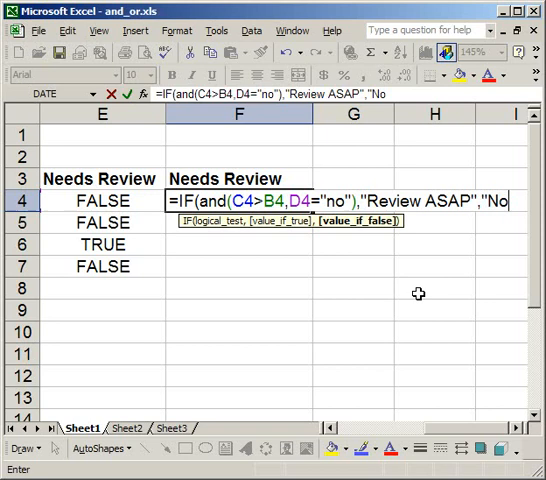
text(Review Ne)
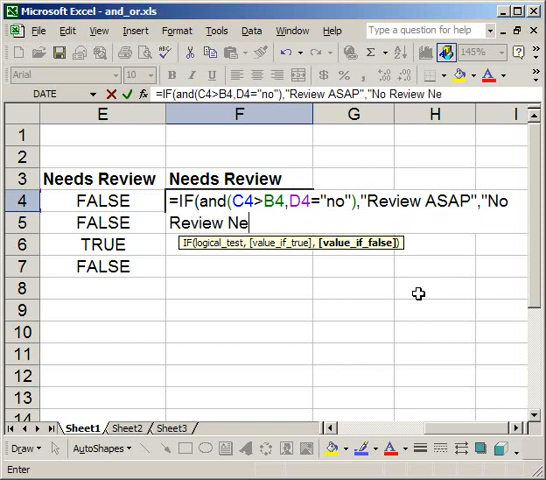
text(eded"))
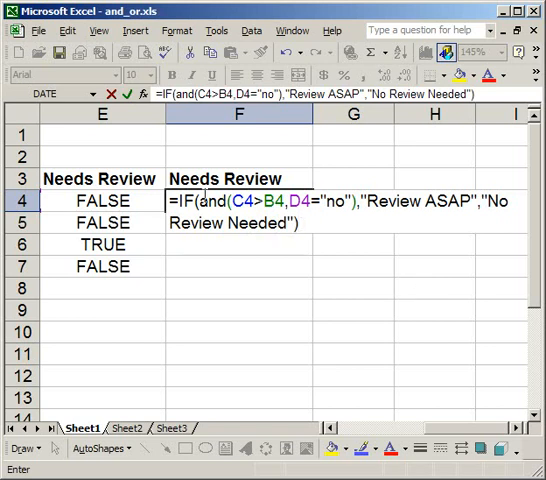
double_click(224, 200)
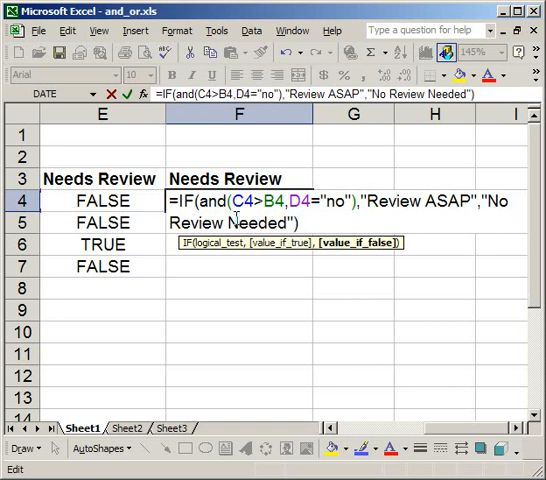
Enter the IF formula and fill F4 through F7, showing Review ASAP only for Axles
key(Return)
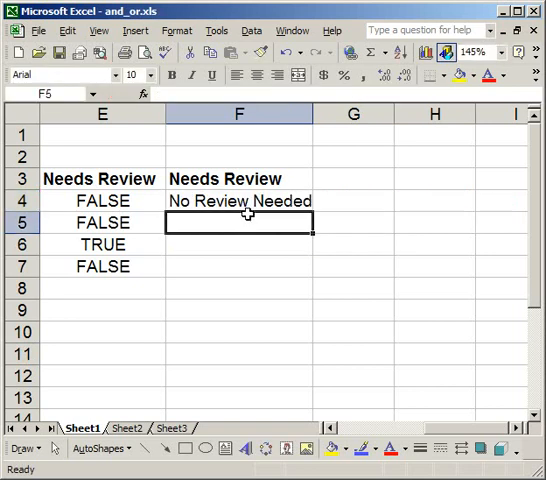
click(238, 200)
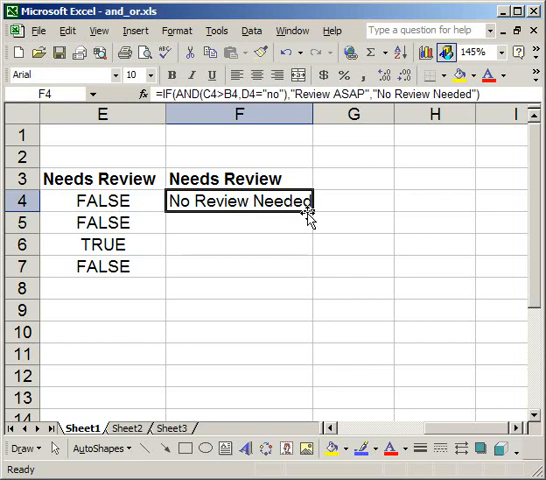
drag(310, 210, 298, 270)
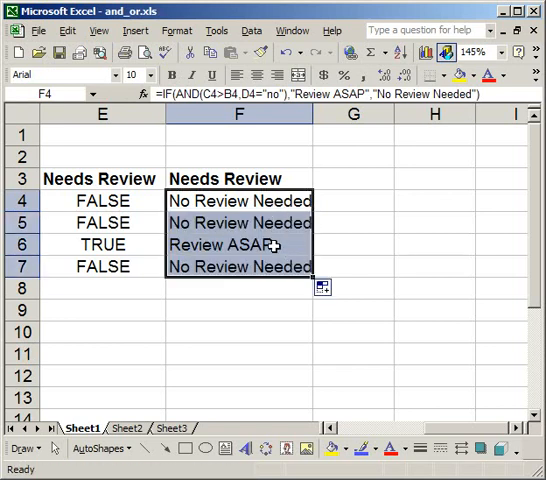
click(238, 244)
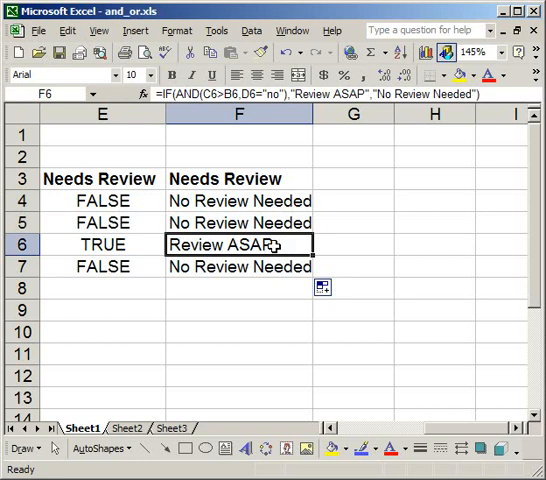
mouse_move(132, 246)
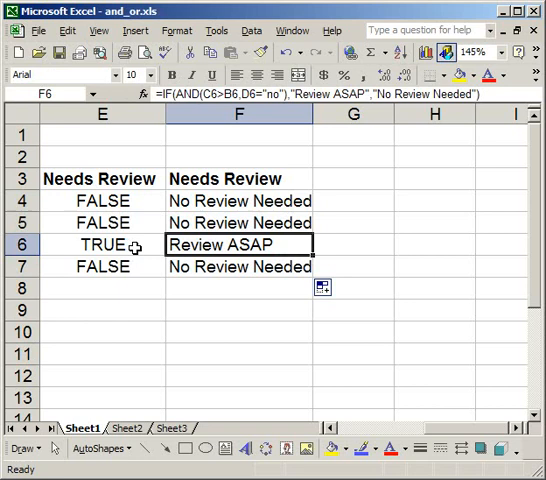
click(100, 244)
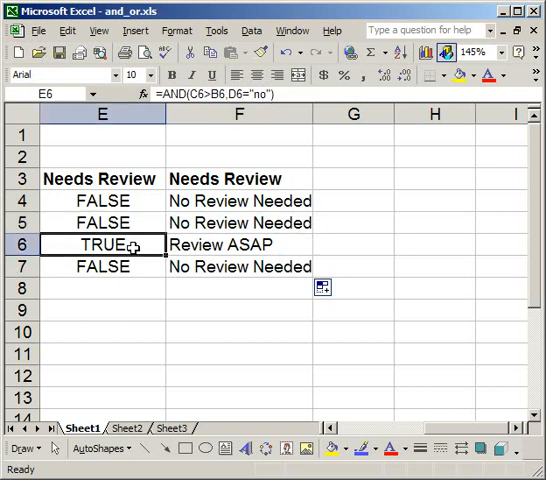
mouse_move(212, 244)
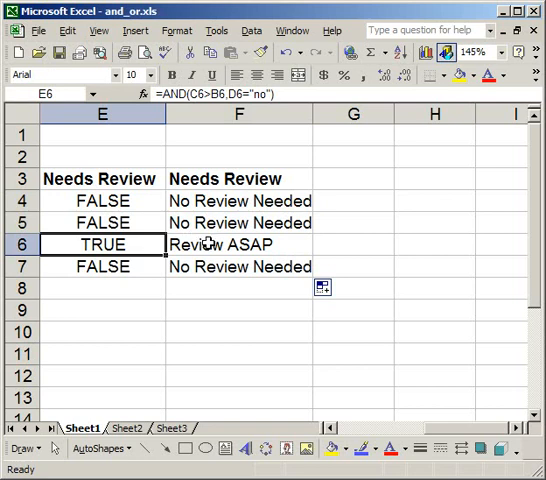
click(238, 244)
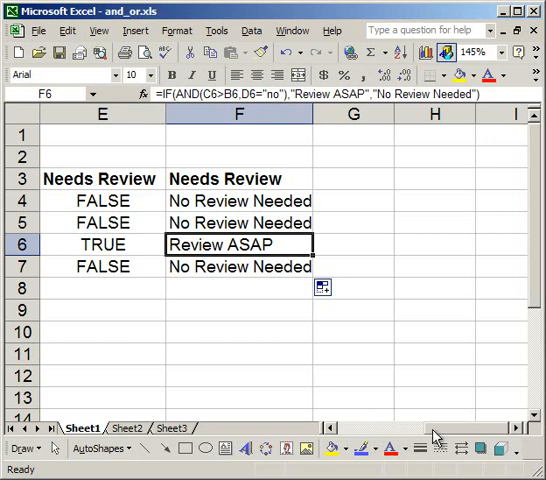
scroll(left, 3)
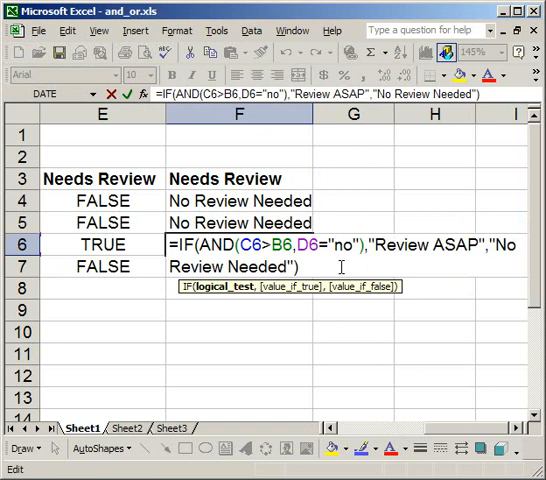
key(Return)
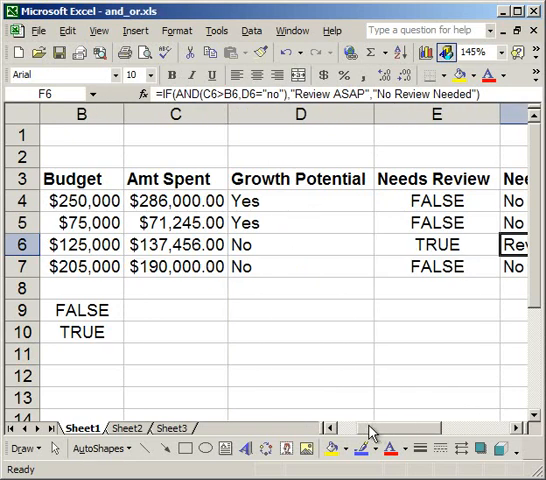
scroll(left, 3)
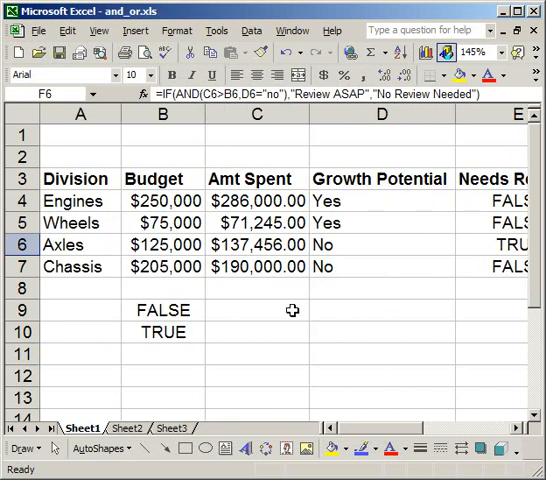